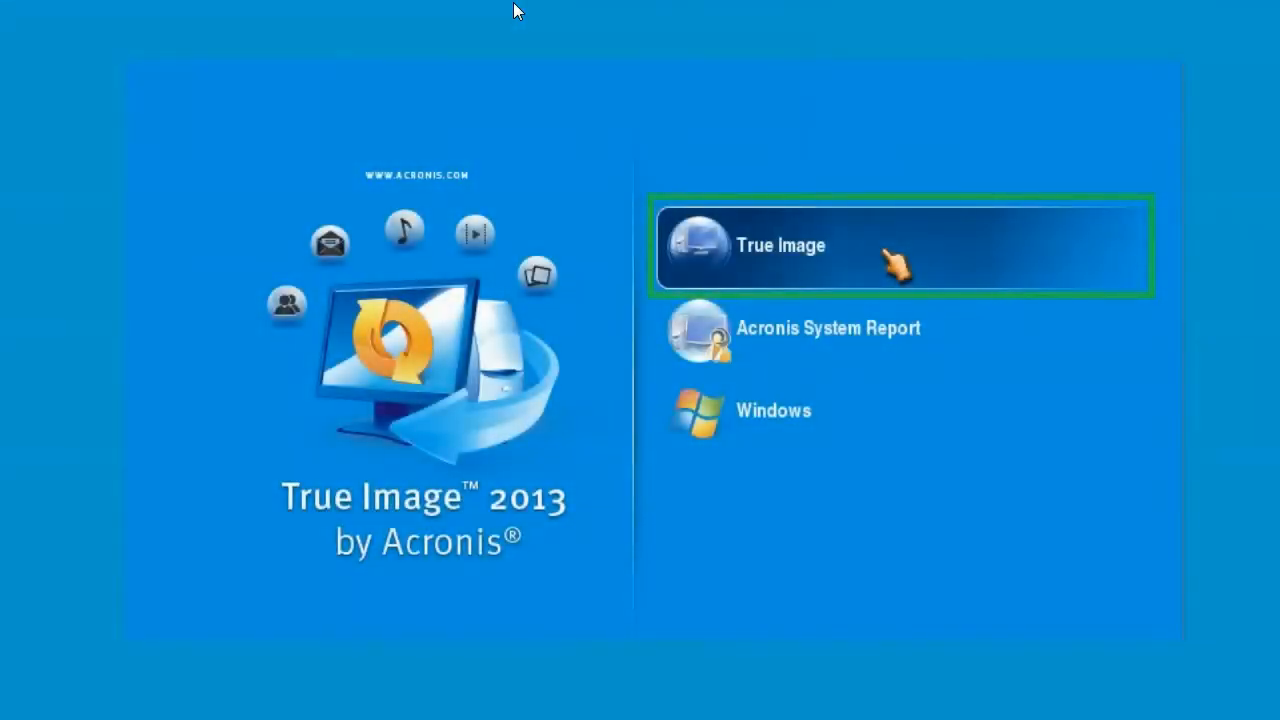
mouse_move(580, 353)
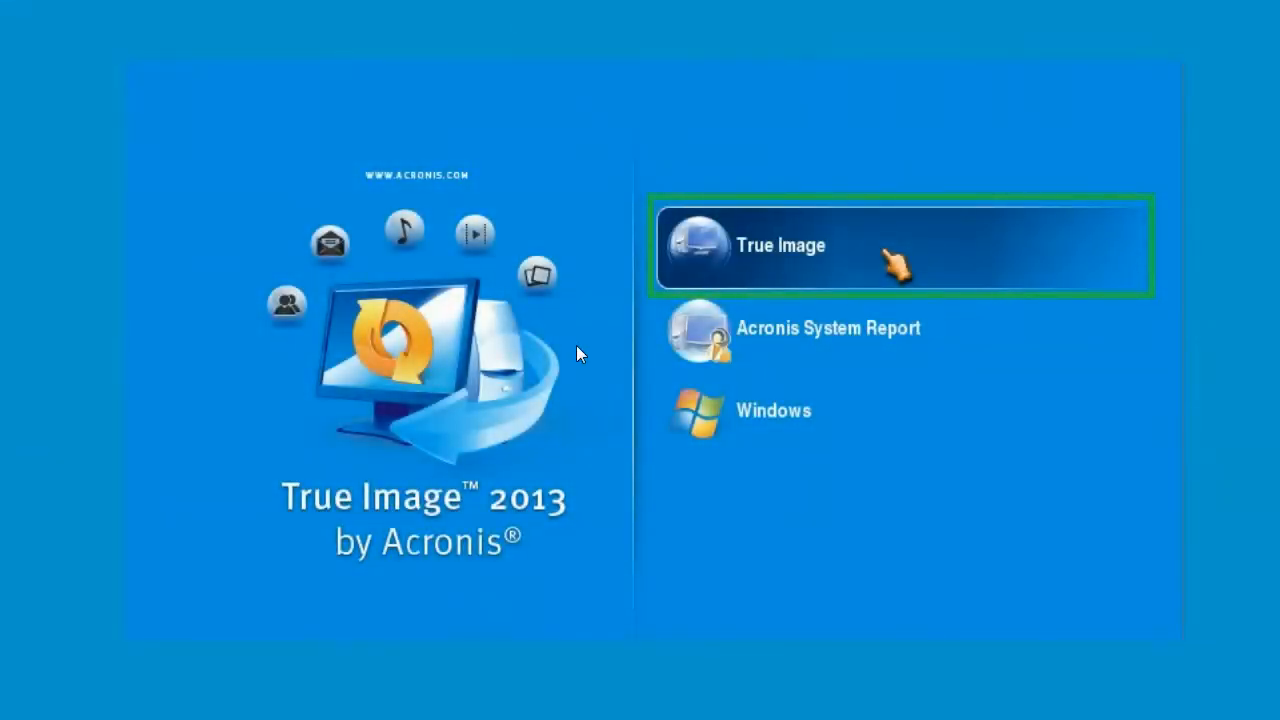
mouse_move(580, 405)
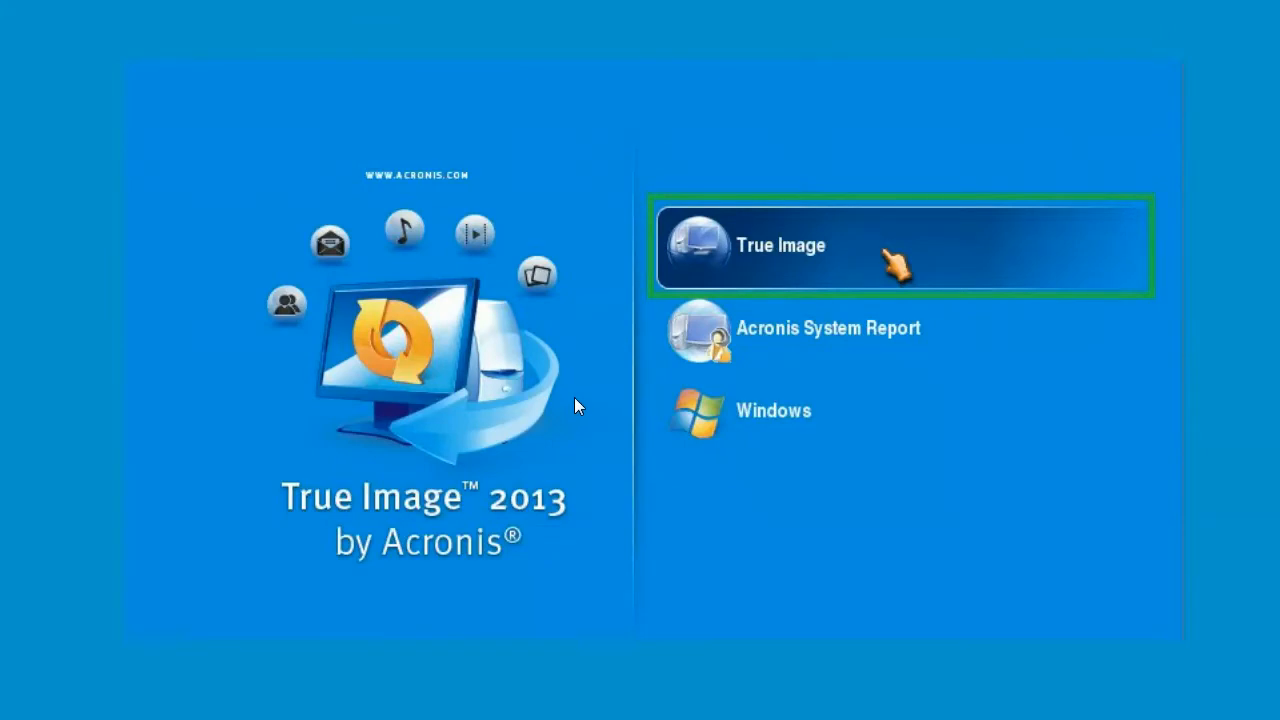
mouse_move(632, 9)
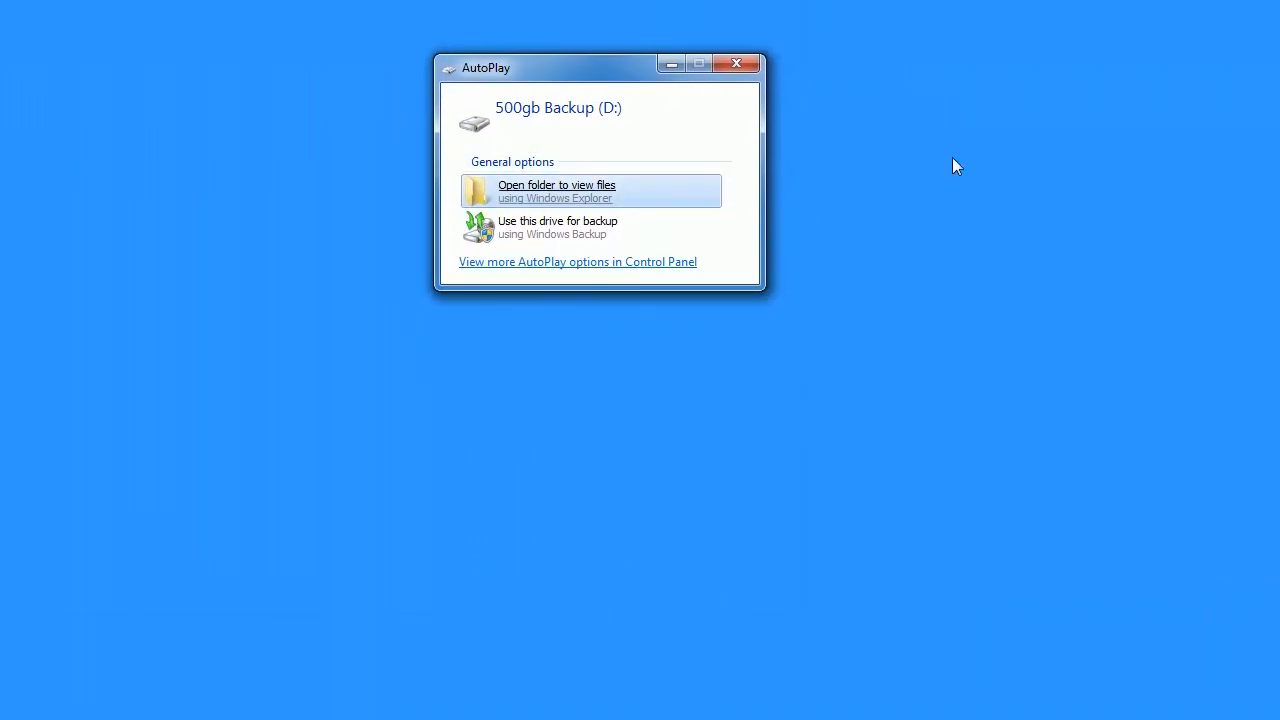
Choose 'Open folder to view files' for the 500gb Backup (D:) drive in AutoPlay.
click(556, 190)
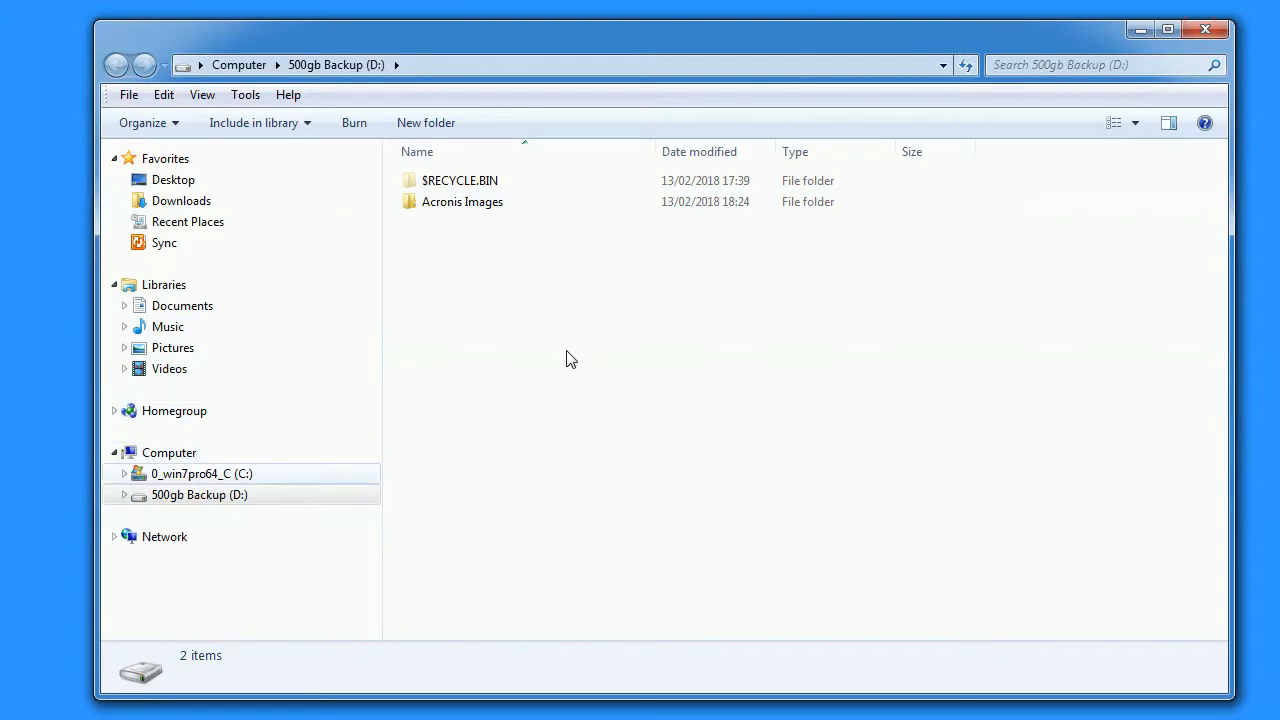
View drive C, return to 500gb Backup (D:), and open its empty Acronis Images folder.
click(201, 473)
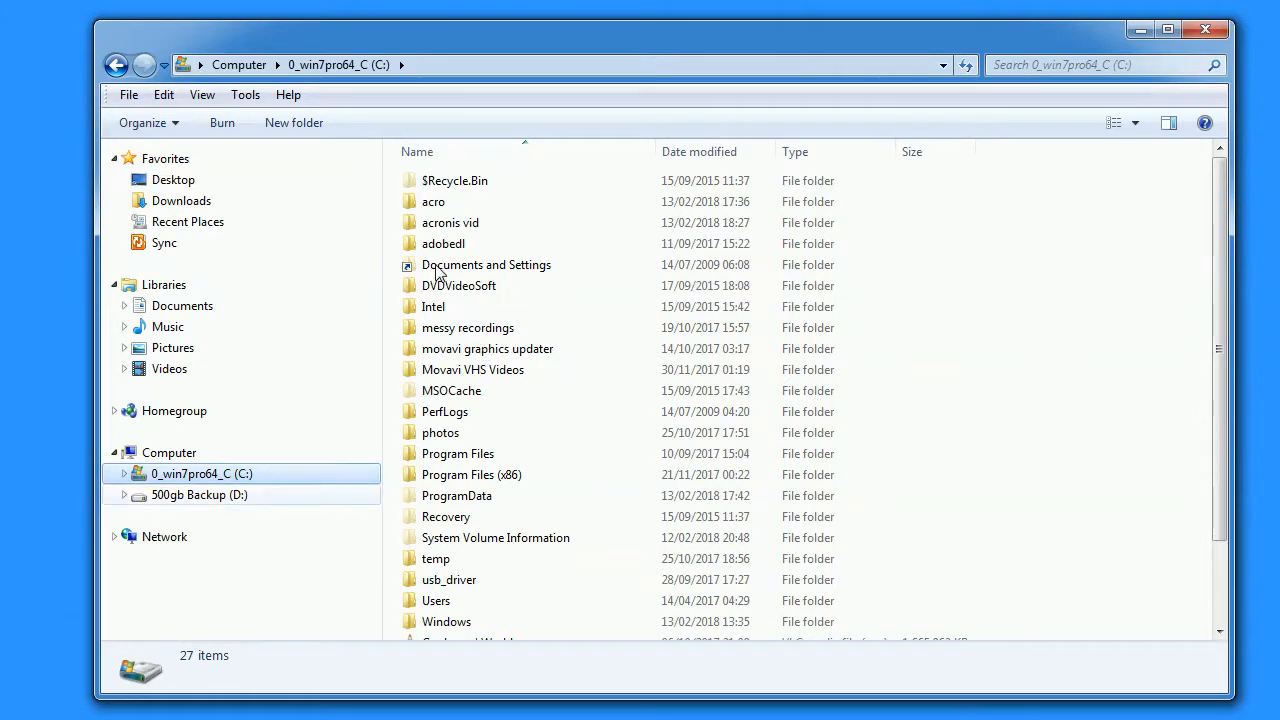
click(198, 494)
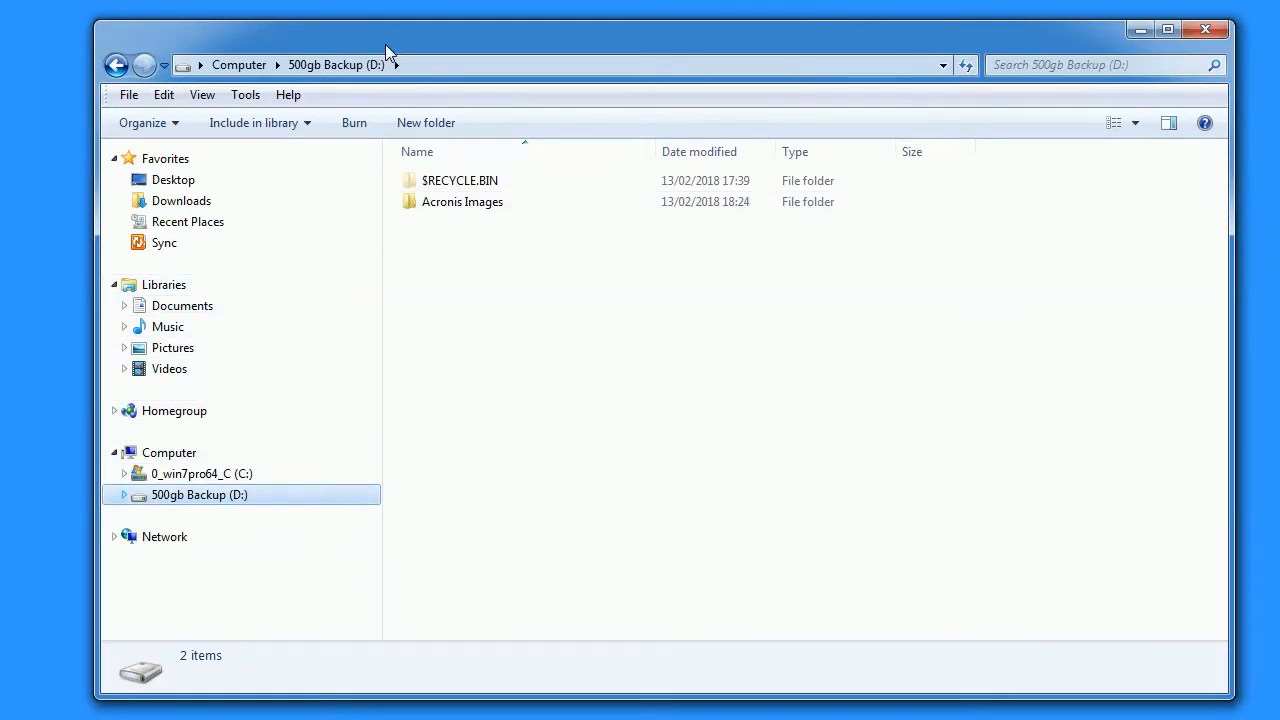
click(123, 495)
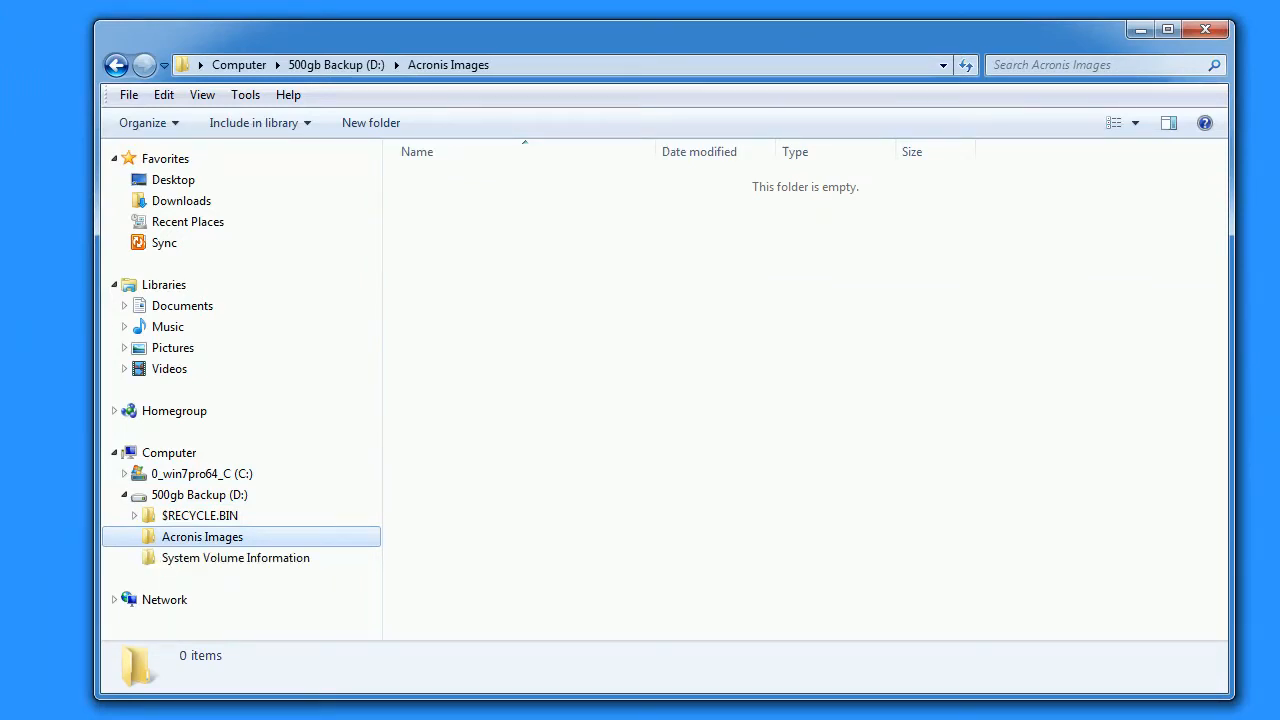
mouse_move(681, 476)
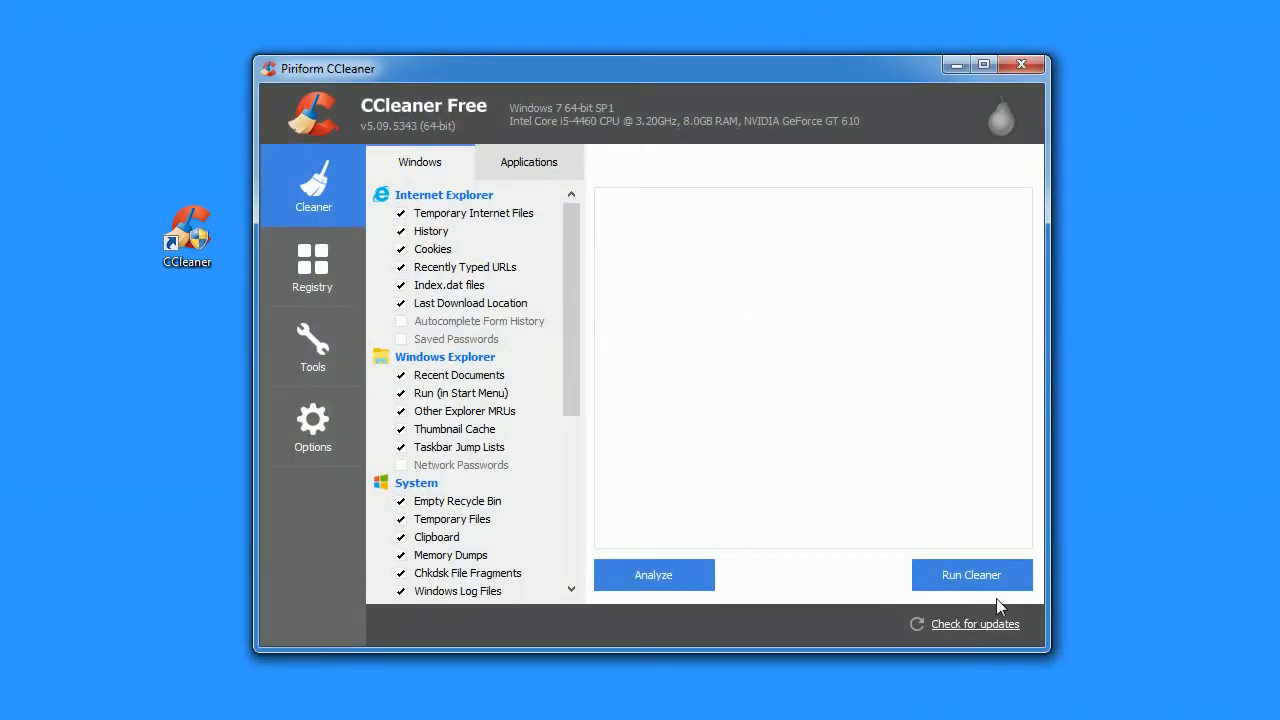
Run CCleaner's Cleaner to remove 1.79 MB of temp files, history and cookies.
click(971, 574)
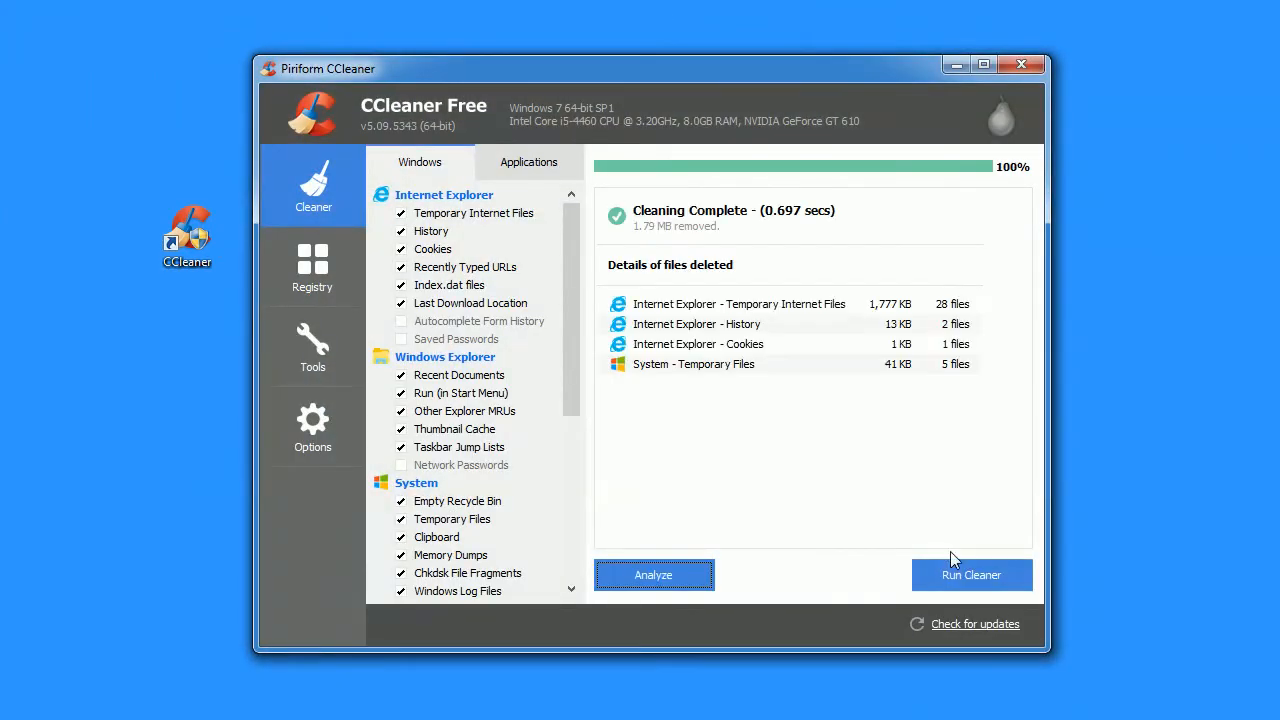
mouse_move(1021, 65)
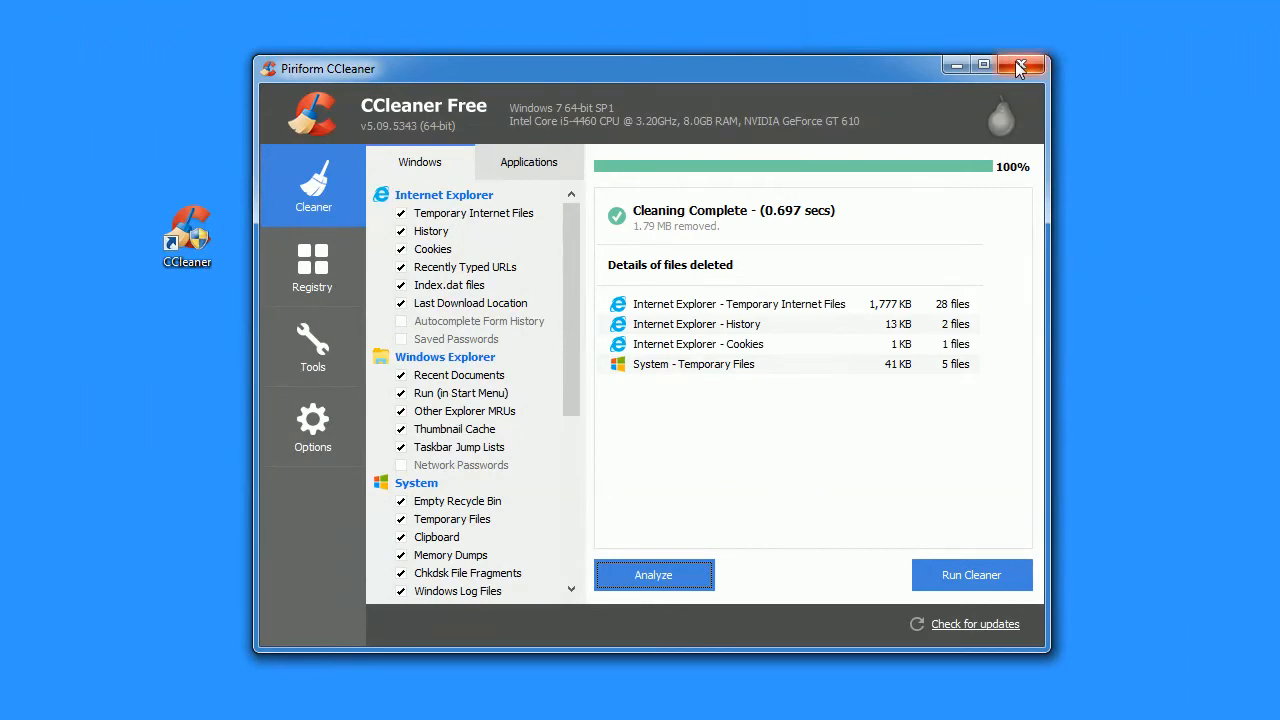